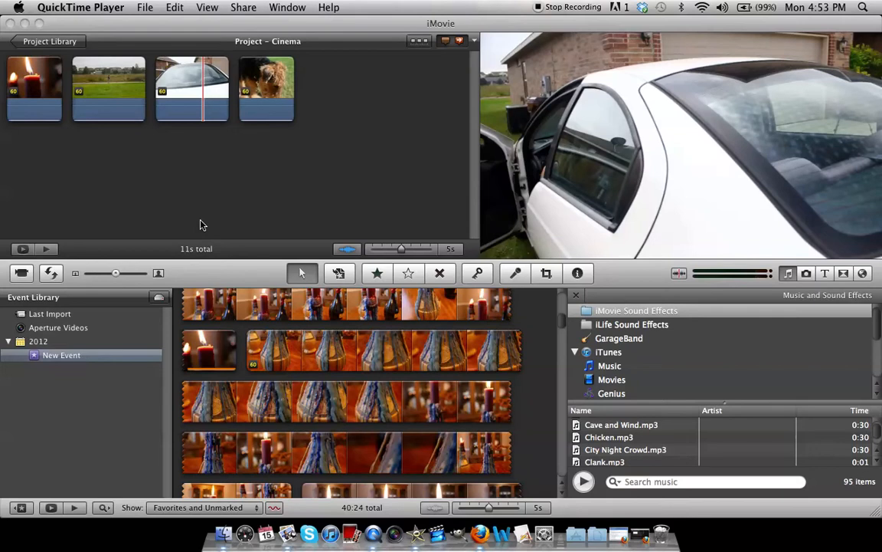
mouse_move(94, 106)
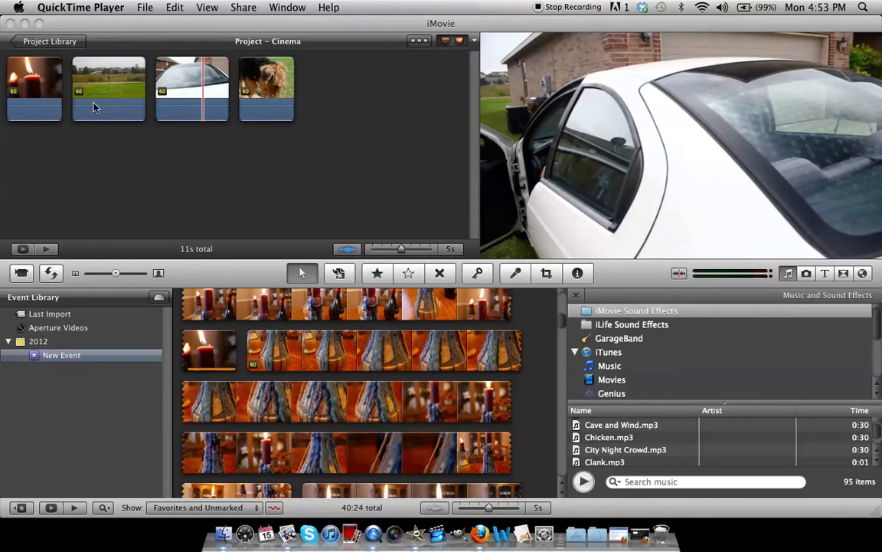
mouse_move(129, 93)
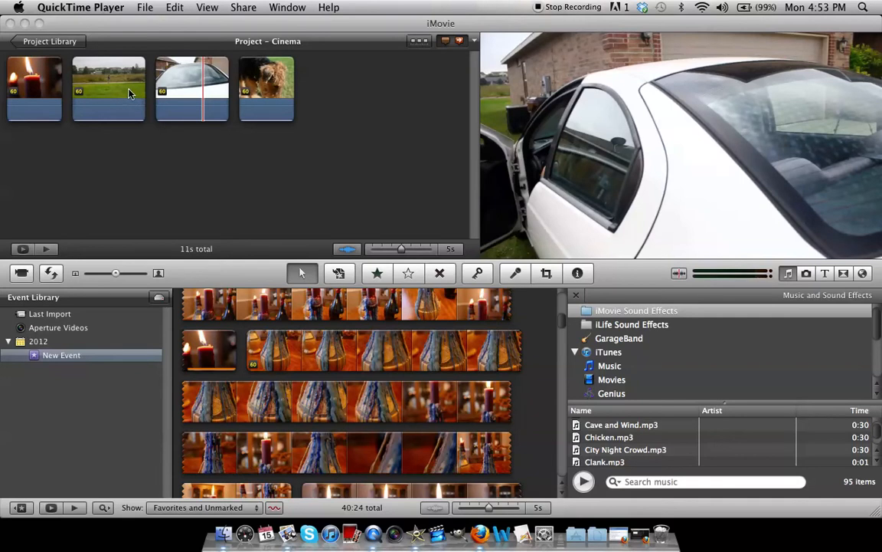
mouse_move(136, 98)
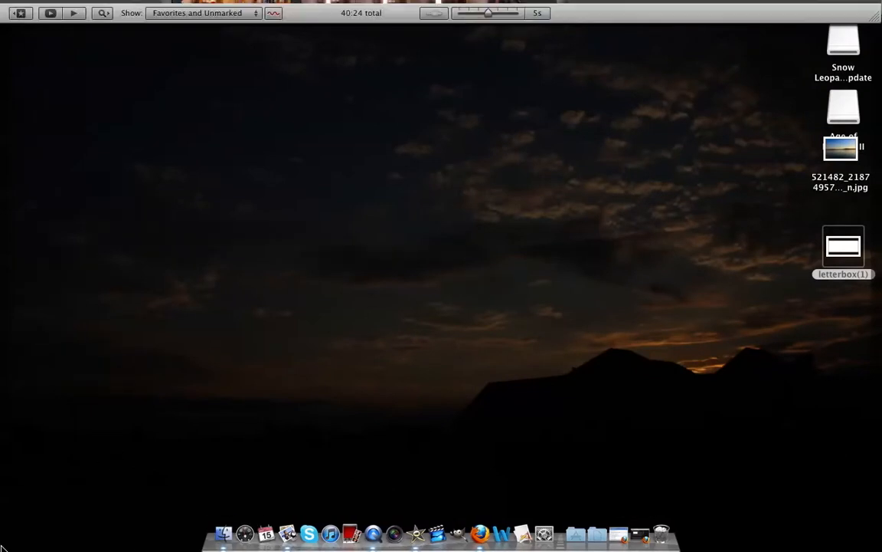
Select the candle clip and briefly review iMovie's preferences before grading
left_click(223, 533)
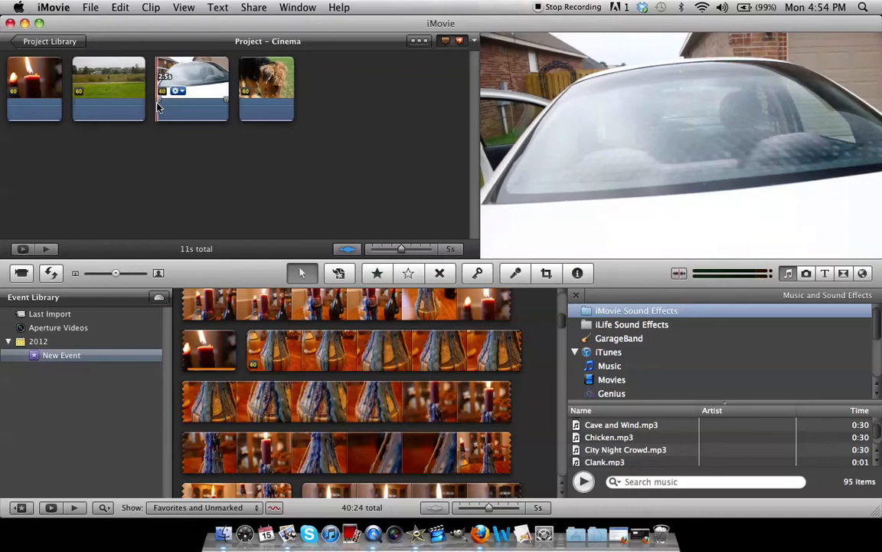
left_click(33, 88)
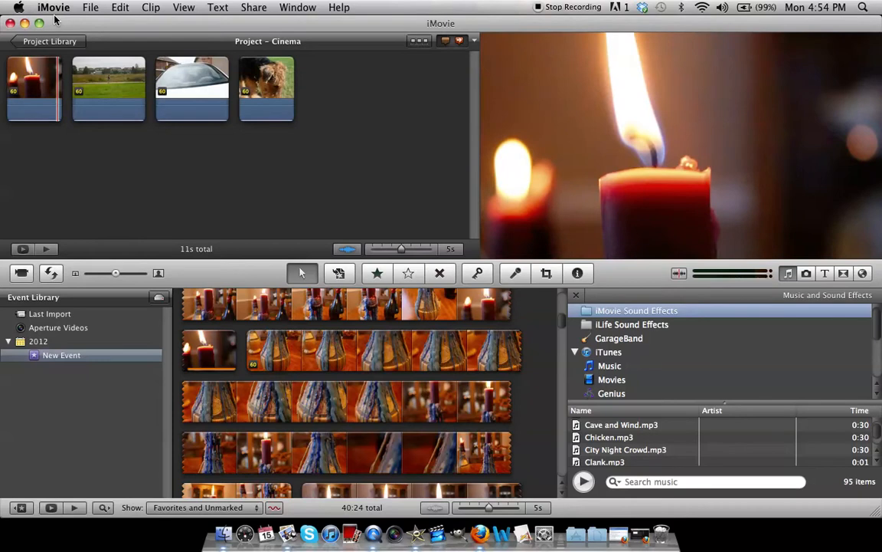
left_click(53, 7)
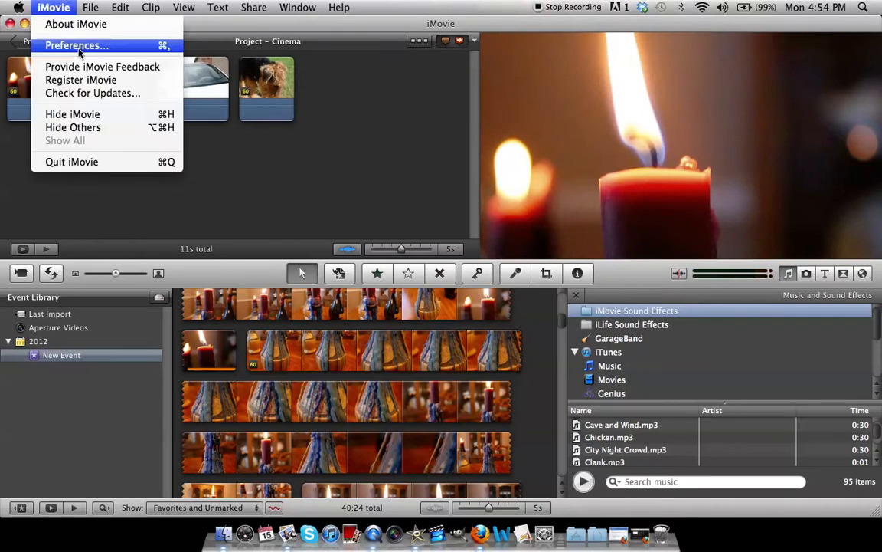
left_click(76, 45)
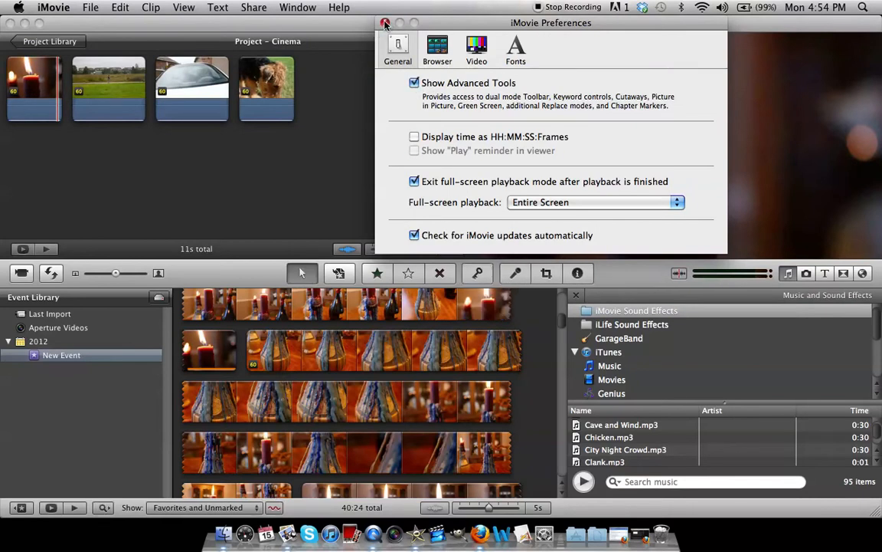
left_click(386, 22)
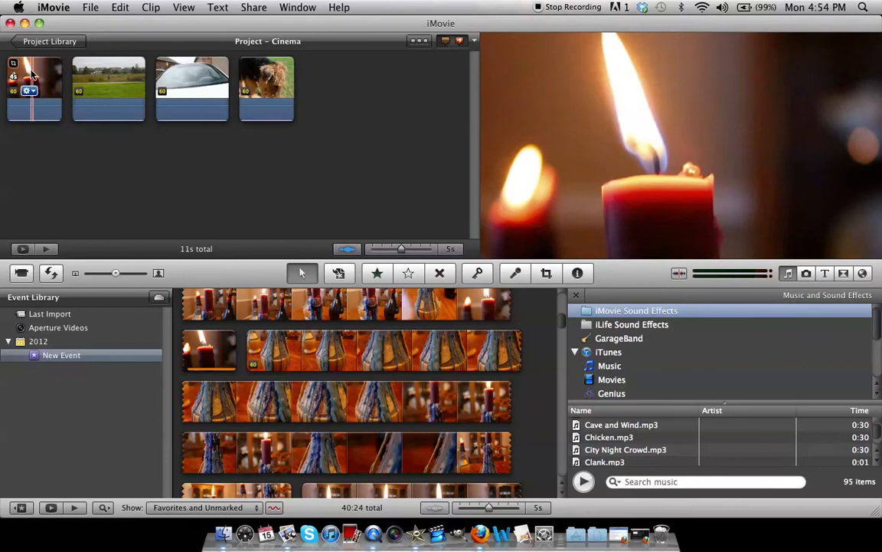
Grade the candle clip: exposure 96%, brightness -5%, contrast 6%, saturation 83%, reduced red gain
left_click(33, 89)
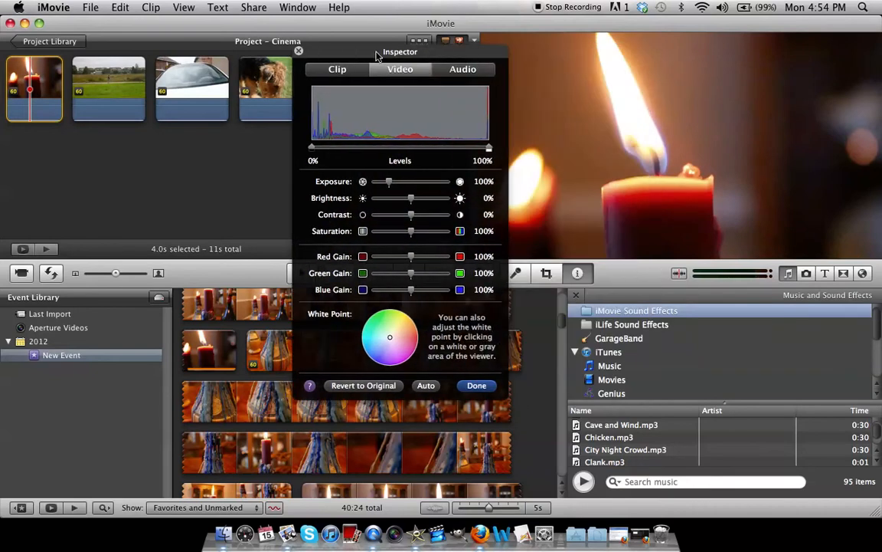
left_click_drag(391, 181, 389, 182)
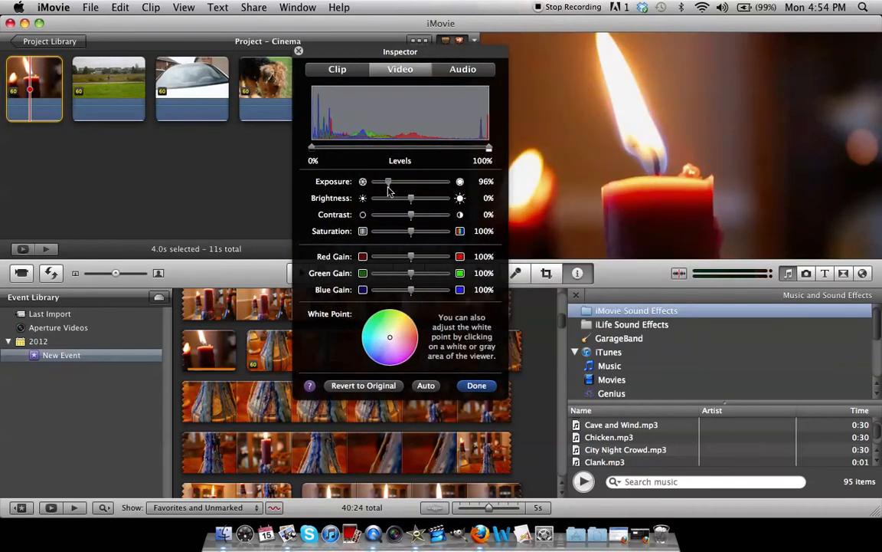
left_click_drag(411, 198, 406, 197)
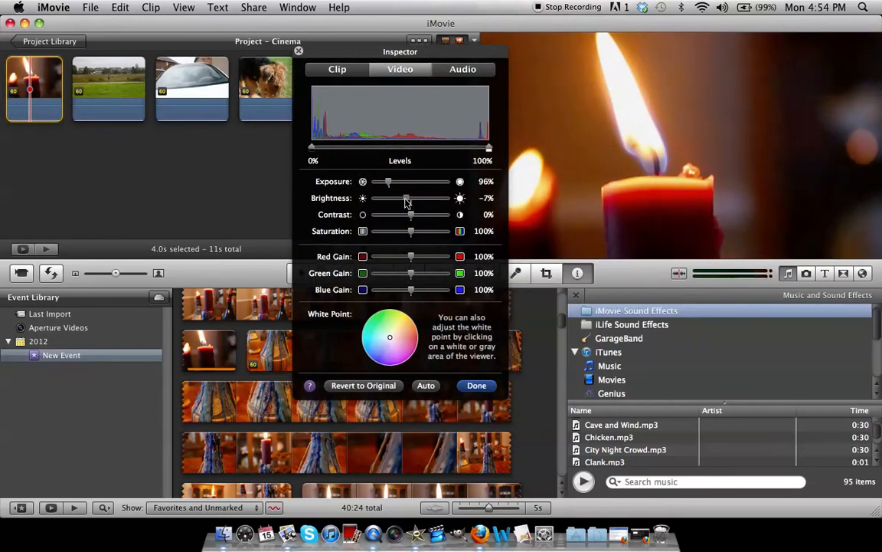
left_click_drag(406, 197, 408, 197)
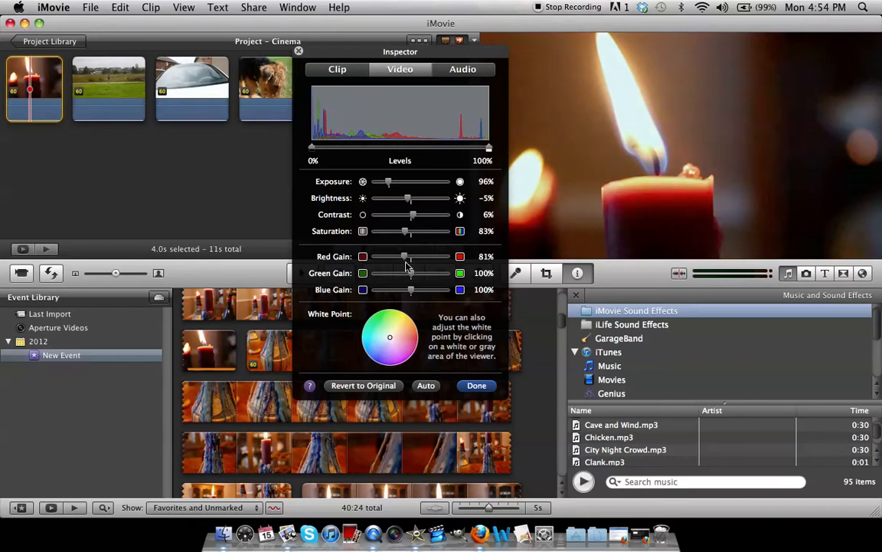
left_click_drag(408, 256, 400, 256)
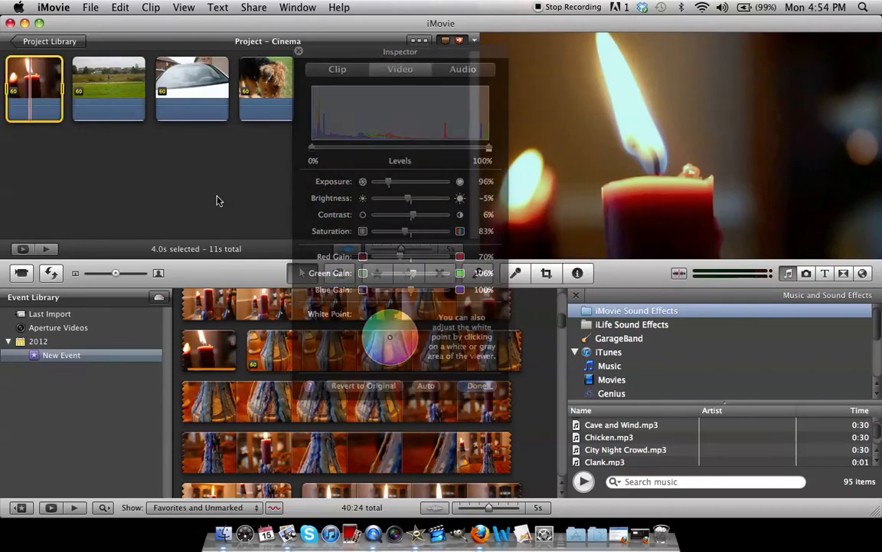
Grade the field clip: exposure 96%, brightness -4%, contrast 6%, saturation 85%, red 68%, green 106%
left_click(108, 88)
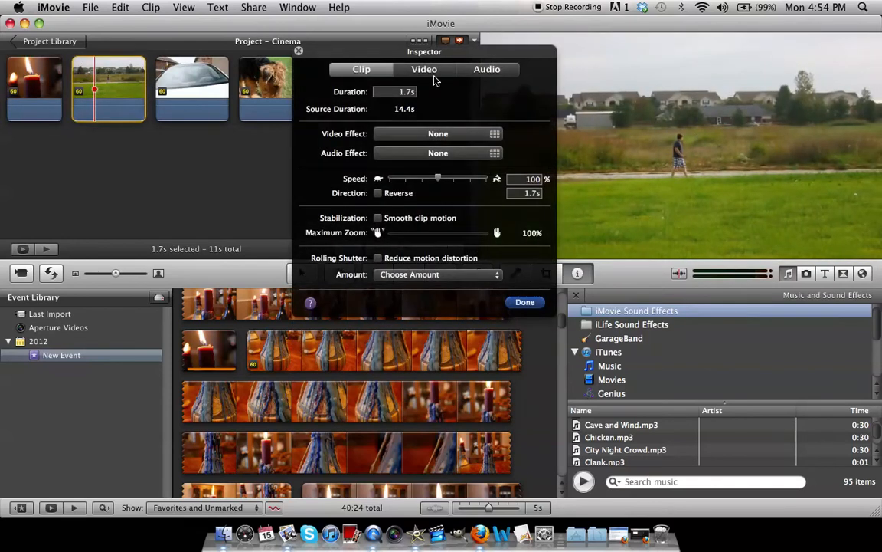
left_click(425, 69)
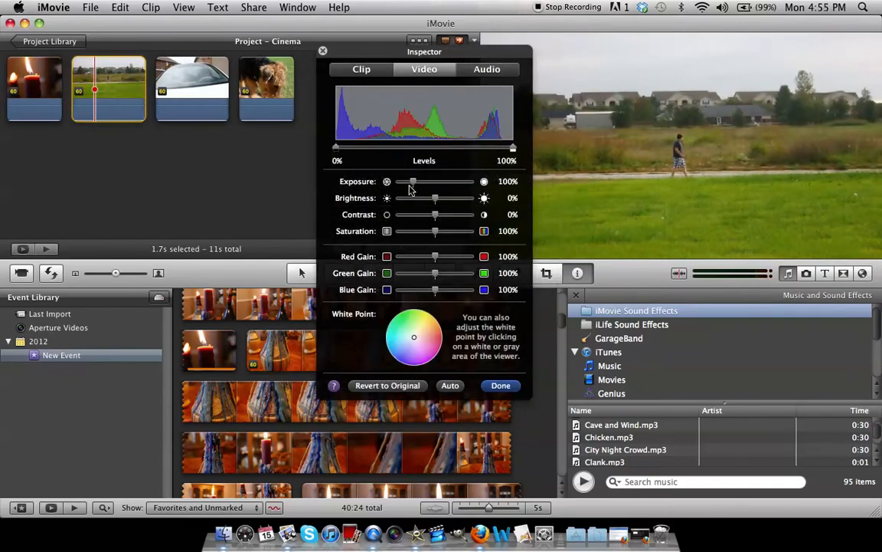
left_click_drag(413, 182, 408, 182)
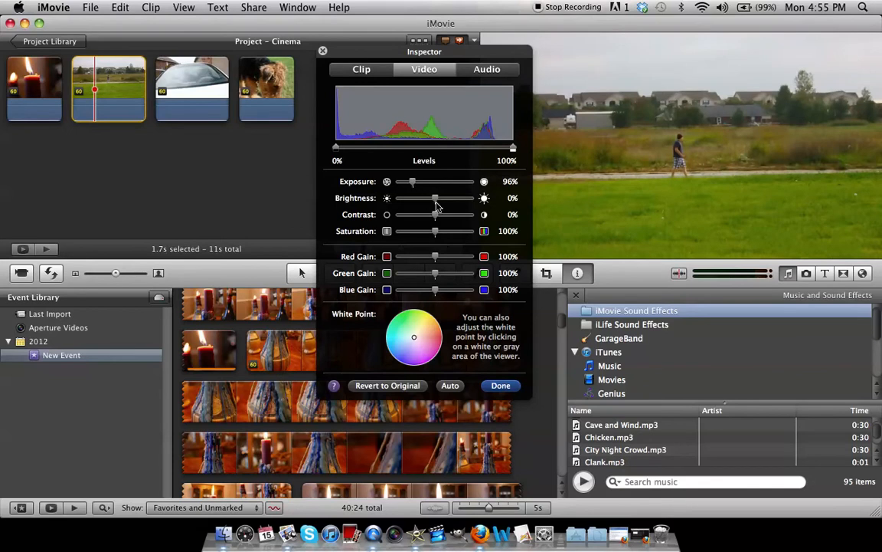
left_click_drag(434, 198, 433, 198)
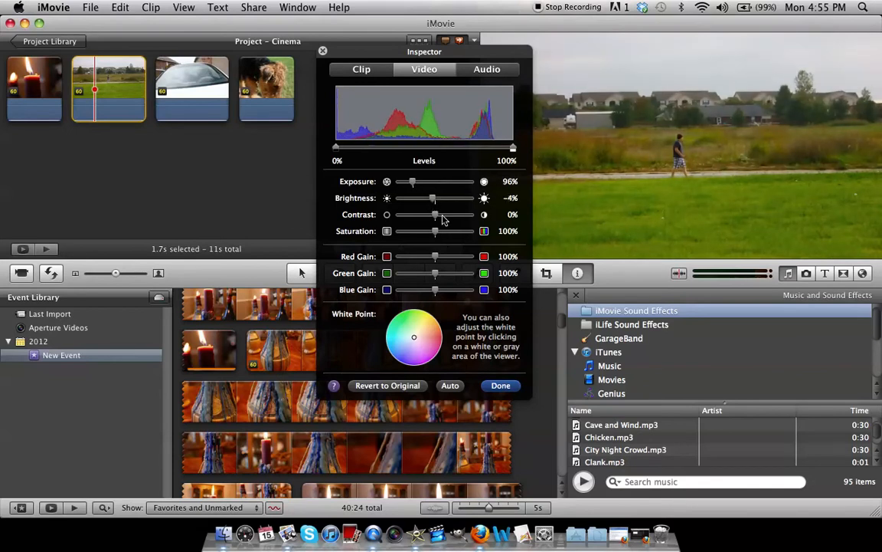
left_click_drag(436, 214, 439, 214)
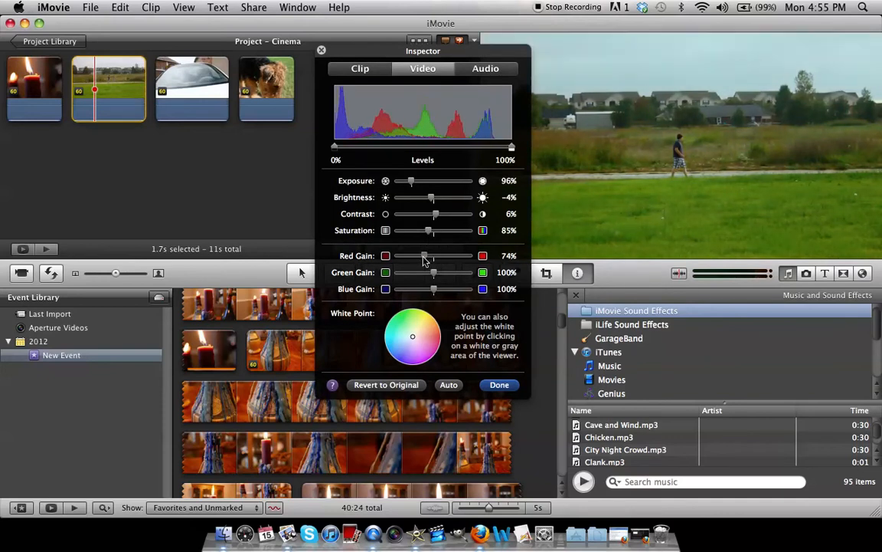
left_click_drag(434, 255, 435, 272)
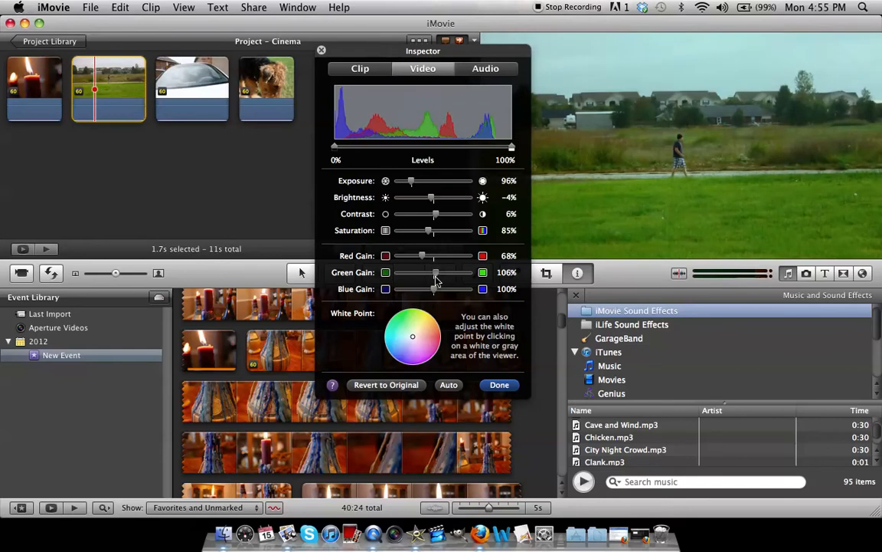
left_click(499, 384)
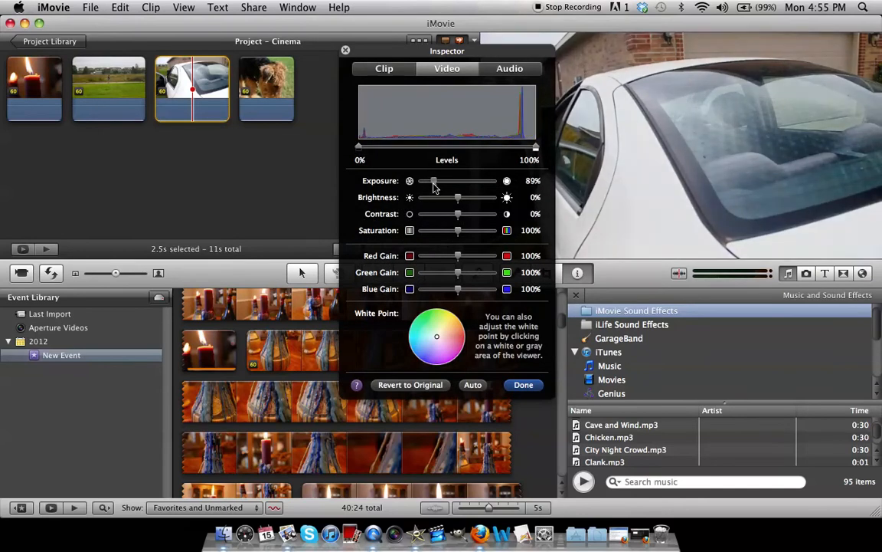
Grade the car clip: exposure 89%, brightness -4%, contrast 6%, saturation 83%, red 70%, green 102%
left_click_drag(459, 197, 457, 197)
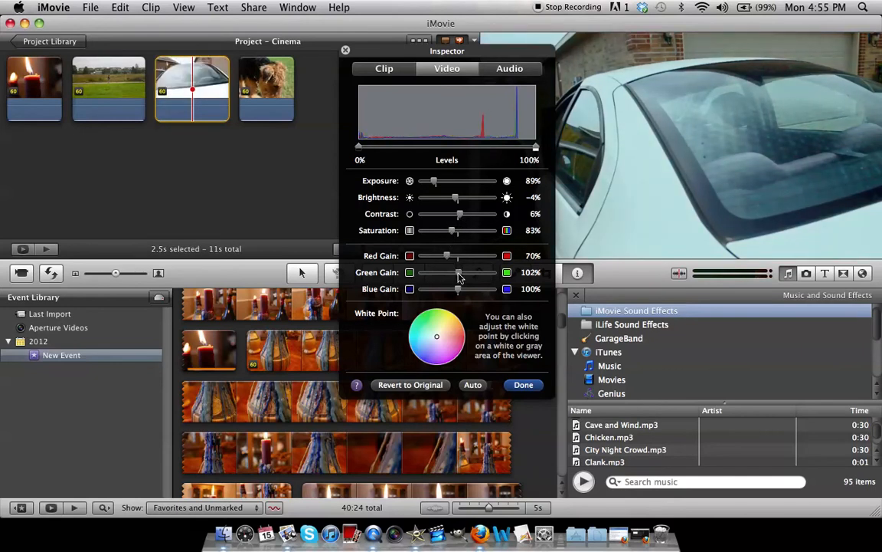
left_click(523, 385)
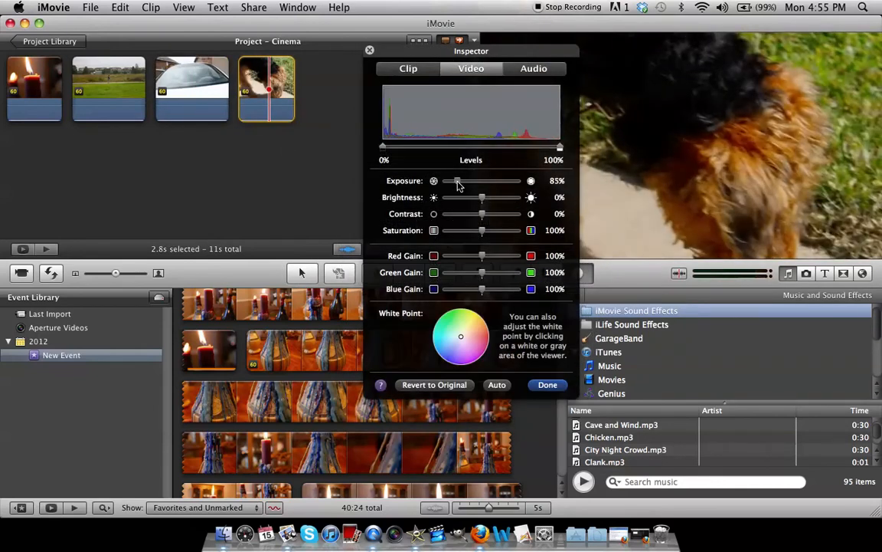
Grade the dog clip: exposure 92%, brightness -2%, contrast 6%, saturation 83%, red 77%, green 104%
left_click_drag(458, 180, 460, 180)
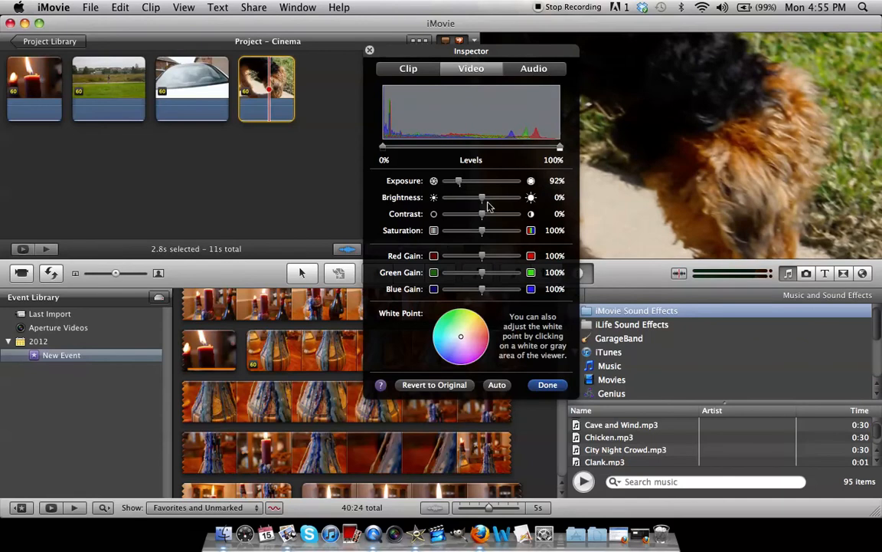
left_click_drag(484, 197, 481, 213)
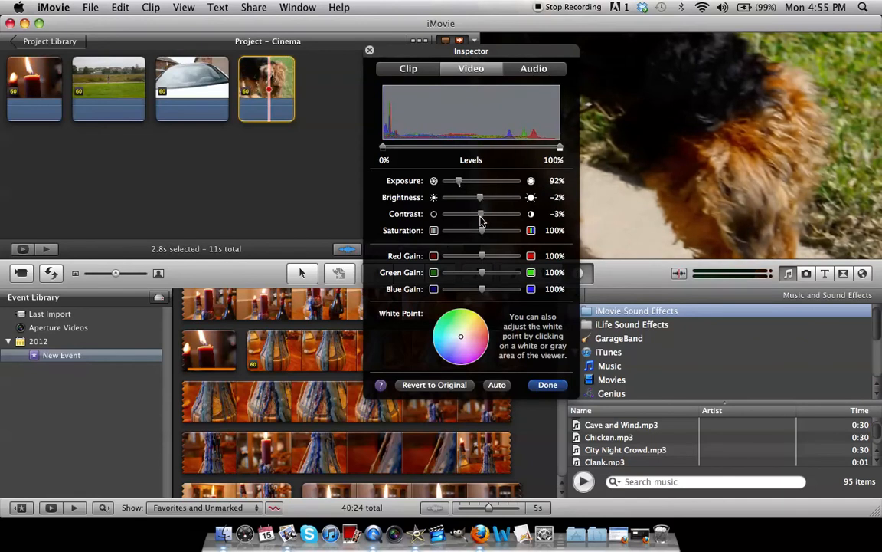
left_click_drag(482, 230, 479, 230)
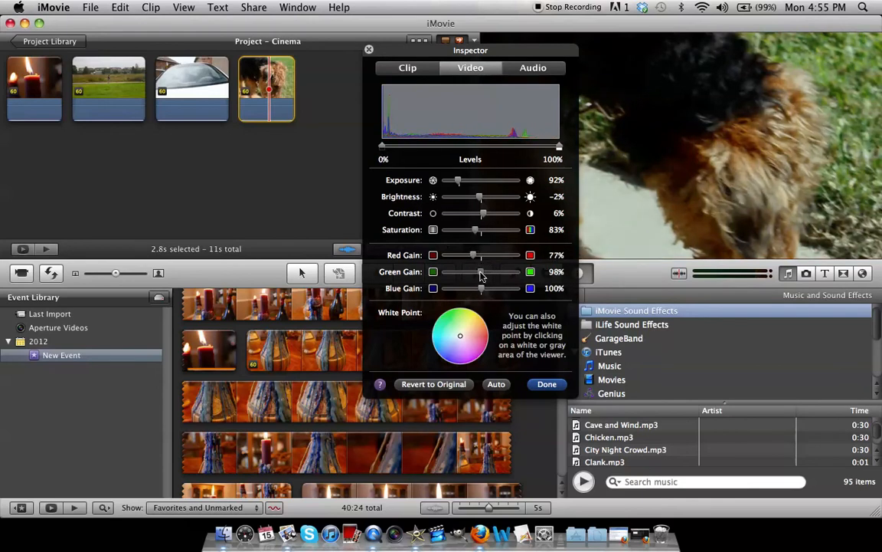
left_click_drag(481, 272, 484, 271)
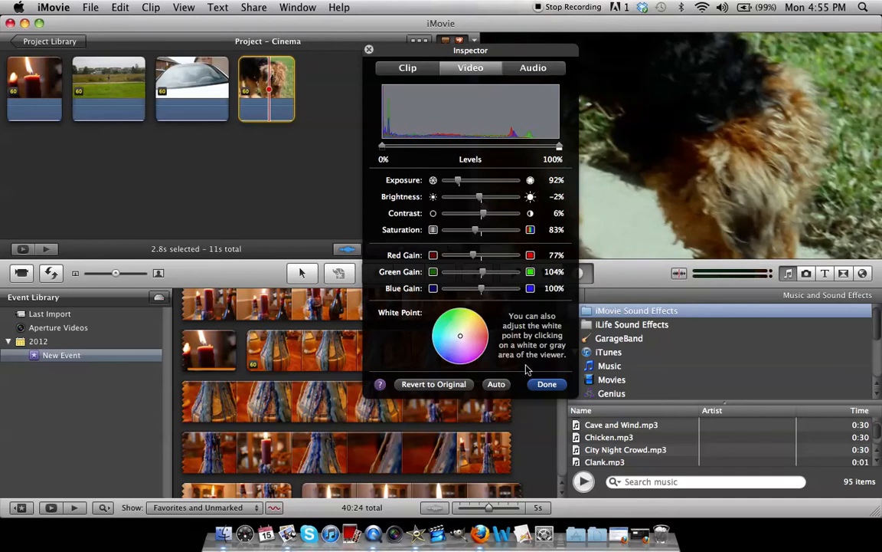
left_click(547, 384)
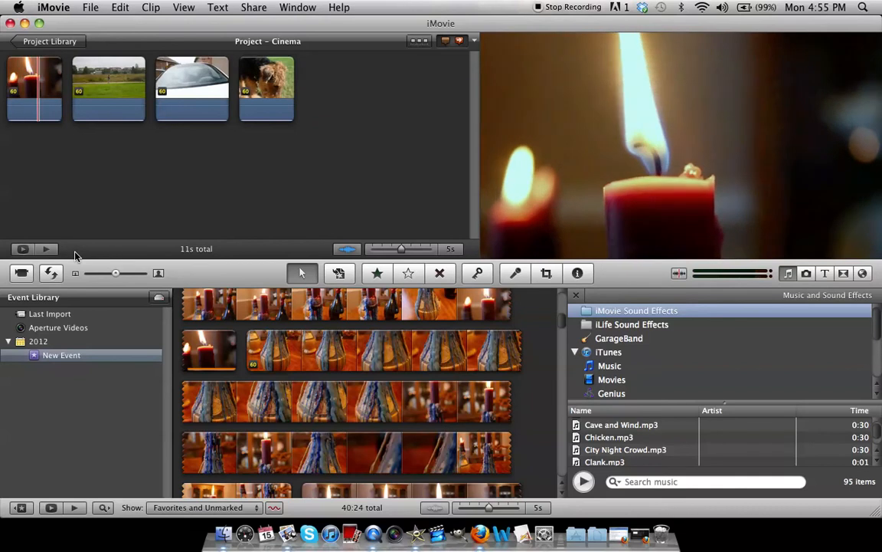
Place a Fade to Black transition after the dog clip from the Transitions browser
left_click(108, 88)
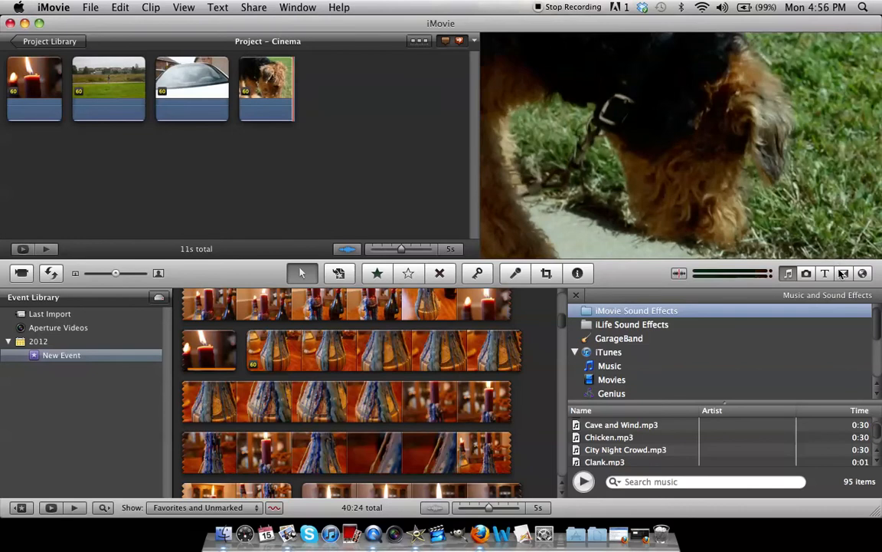
left_click(844, 274)
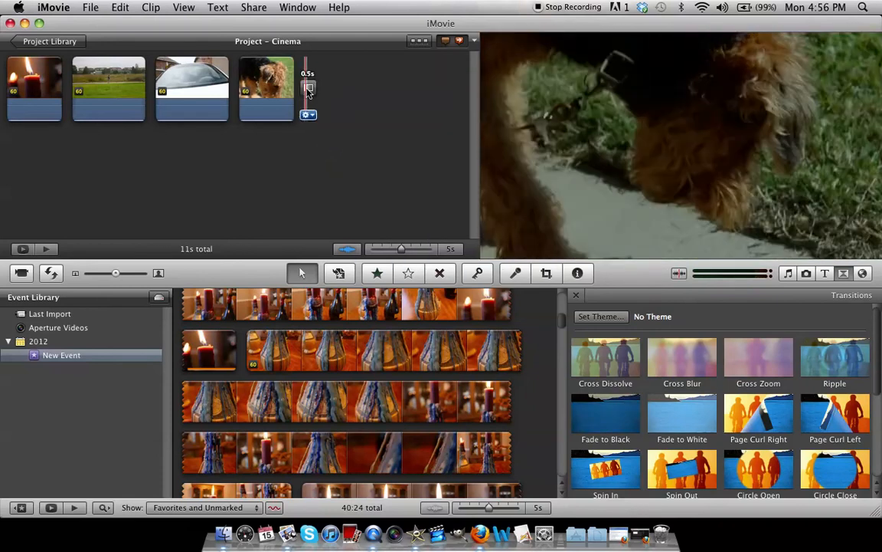
Lengthen the closing Fade to Black by entering a new duration (12s) in its Inspector
double_click(308, 88)
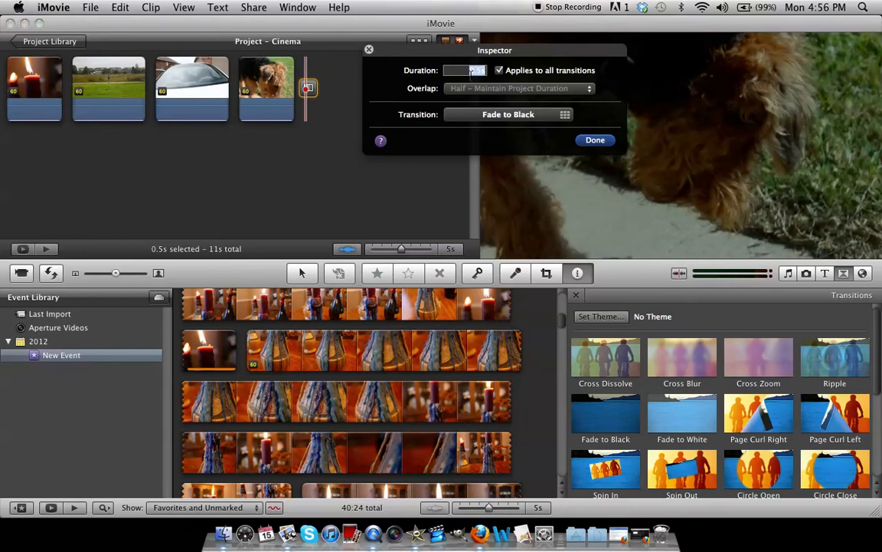
type("12s")
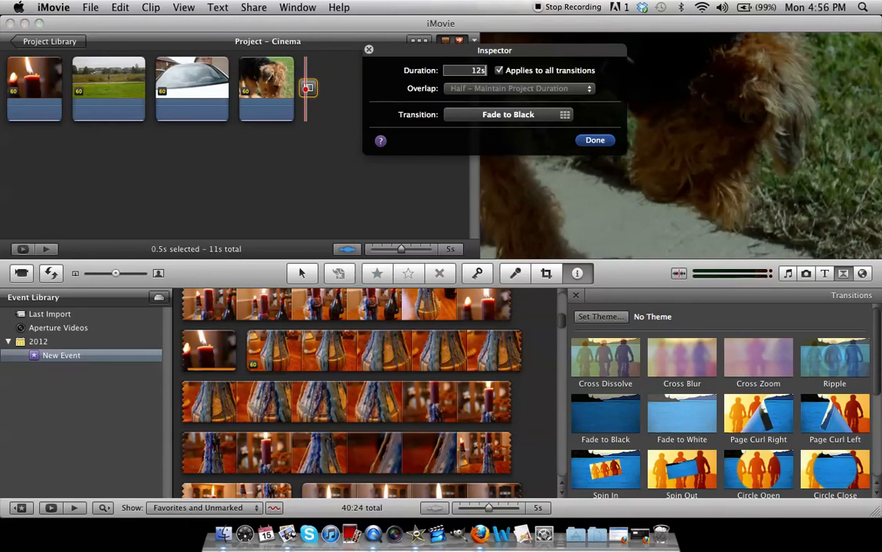
left_click(595, 139)
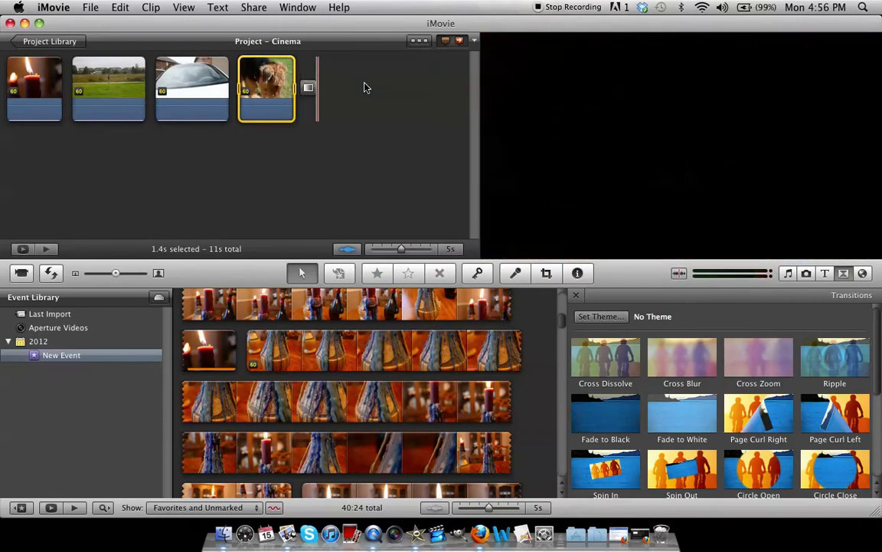
left_click(267, 88)
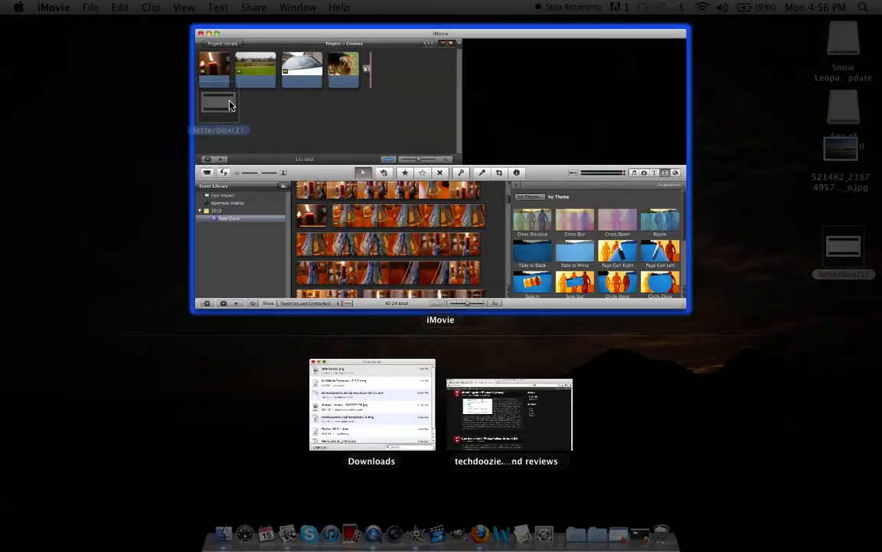
Drop the desktop letterbox image onto the candle clip, bringing up Replace/Insert/Cutaway choices
left_click(217, 34)
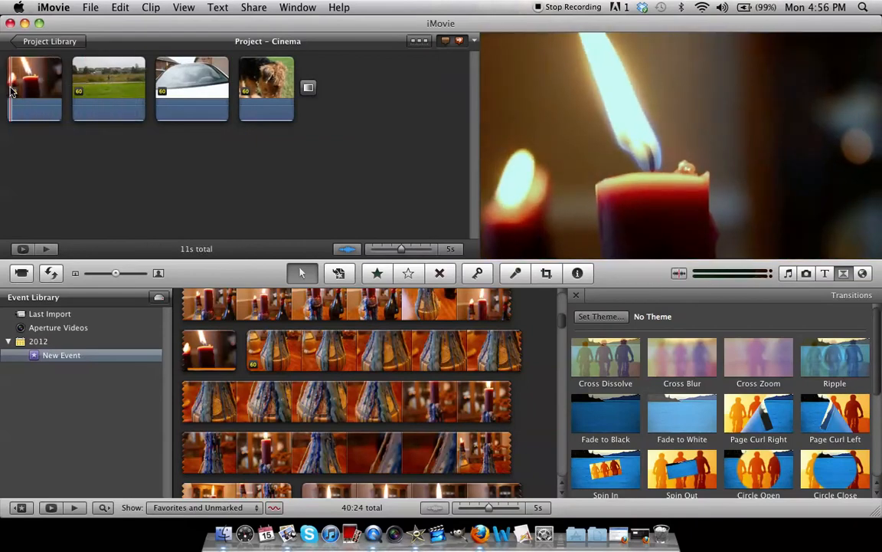
left_click(35, 88)
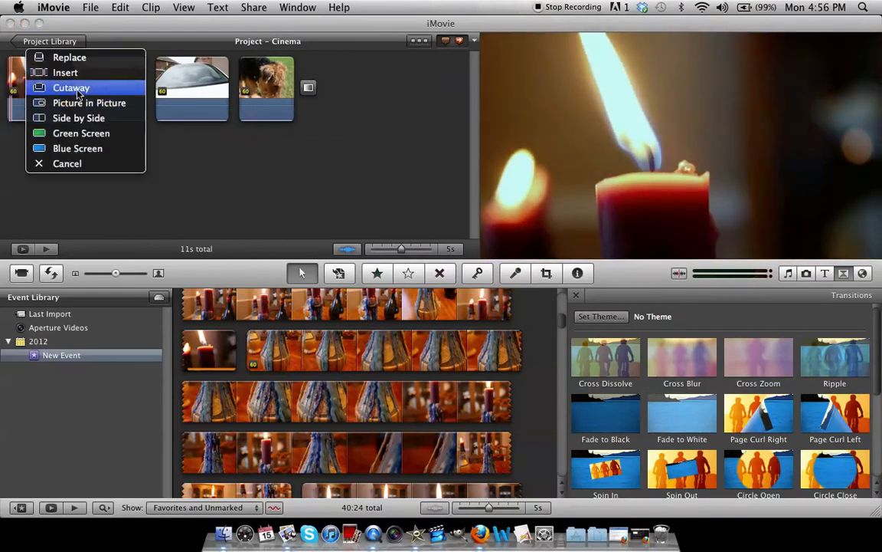